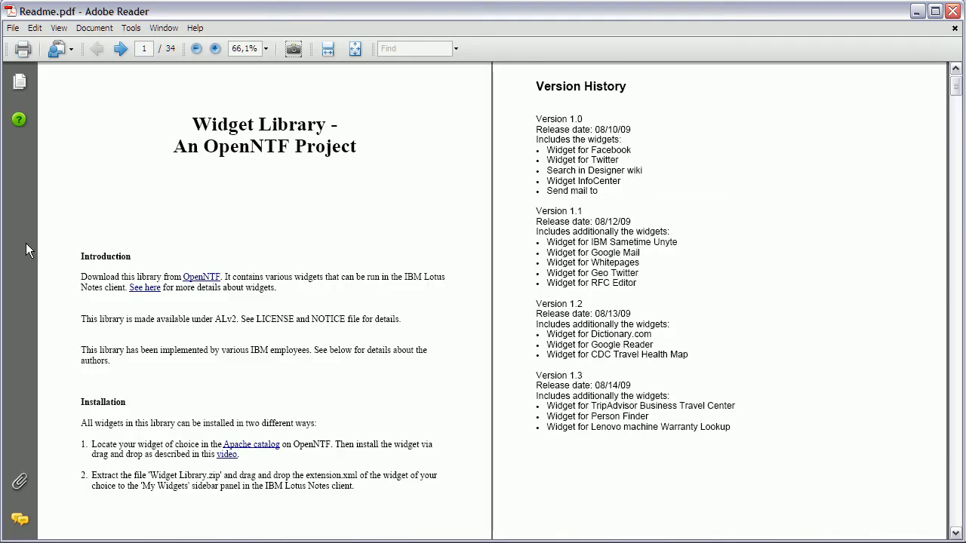
pyautogui.moveTo(187, 239)
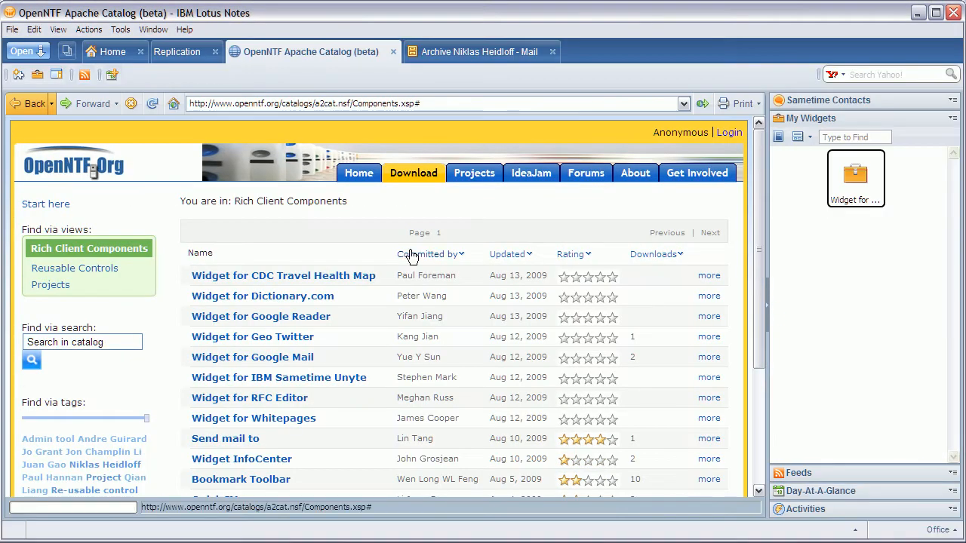
pyautogui.moveTo(254, 228)
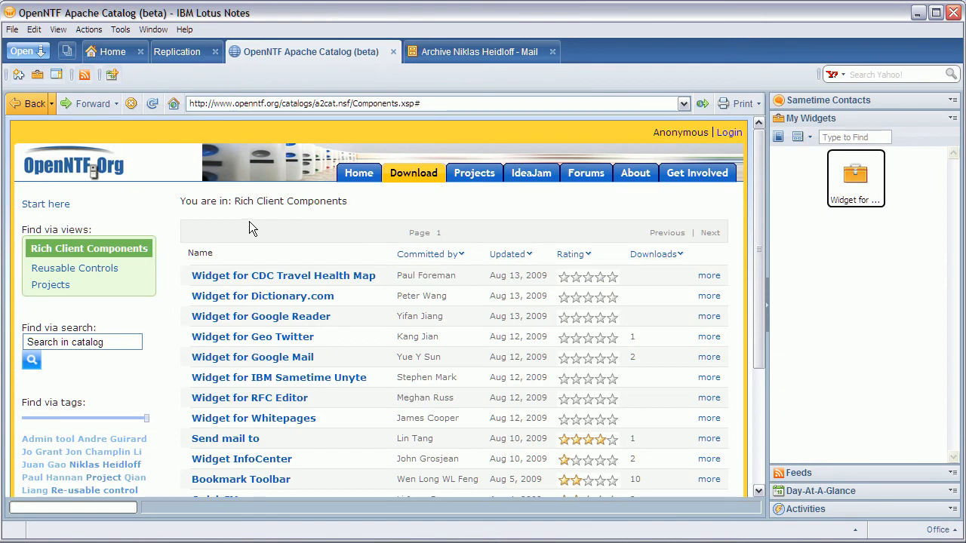
pyautogui.moveTo(341, 248)
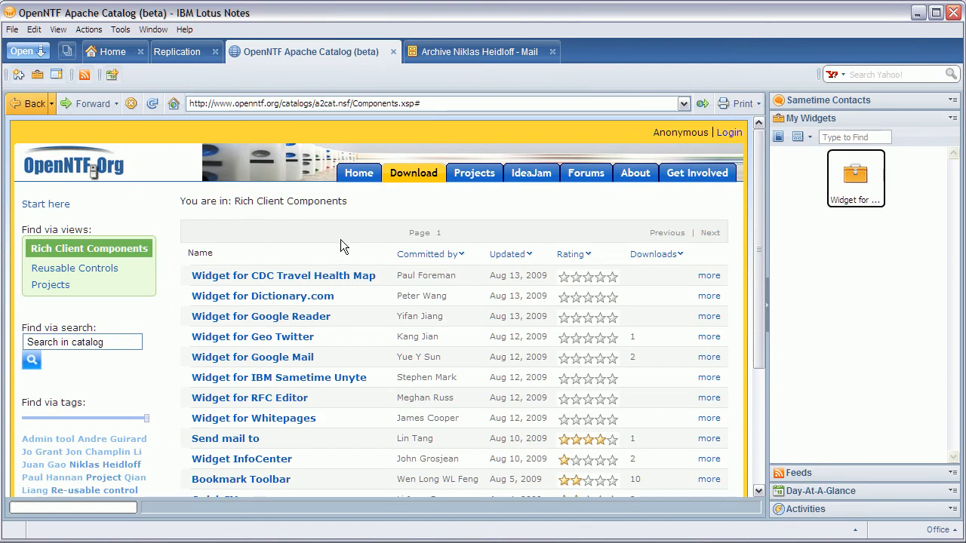
# Bring up the 'Send mail to' widget's detail page in the OpenNTF catalog list
pyautogui.scroll(-3)
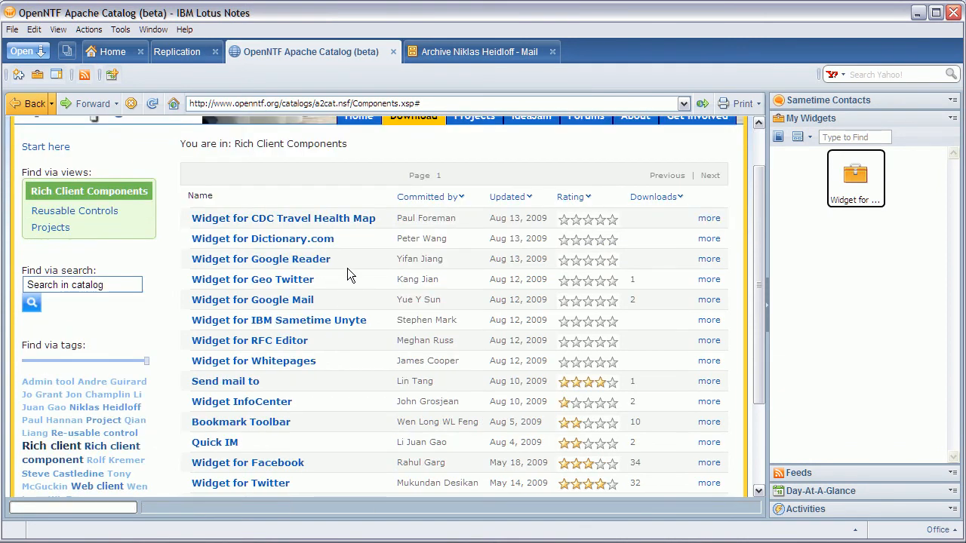
pyautogui.scroll(3)
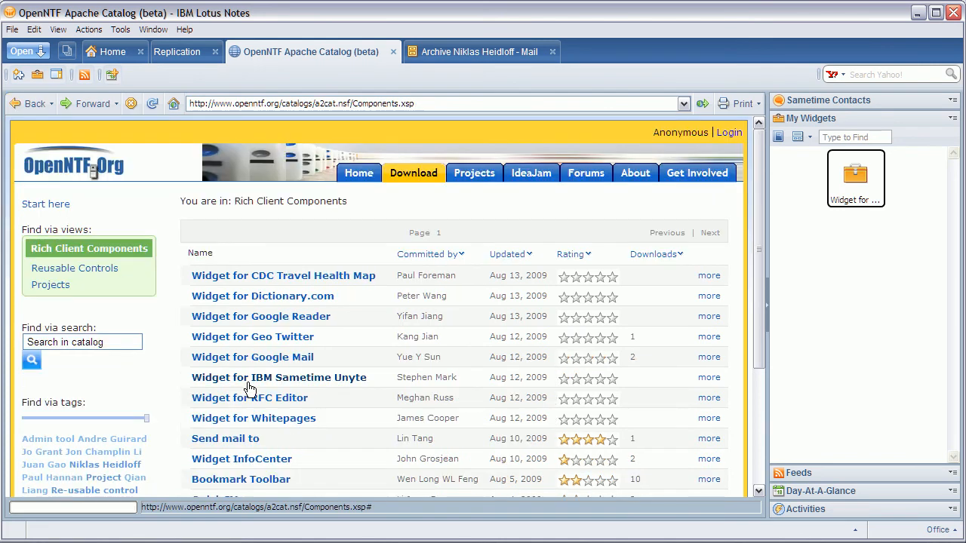
pyautogui.click(225, 438)
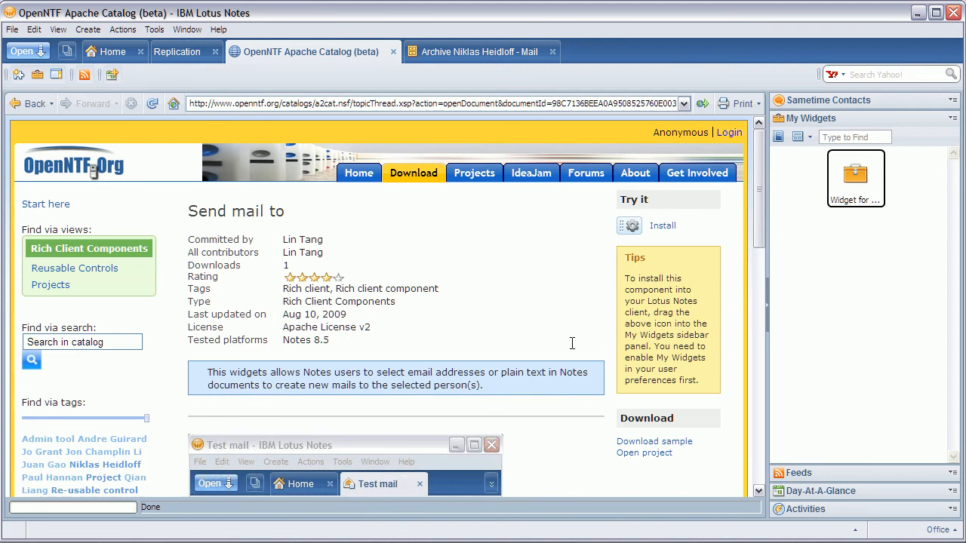
pyautogui.moveTo(628, 226)
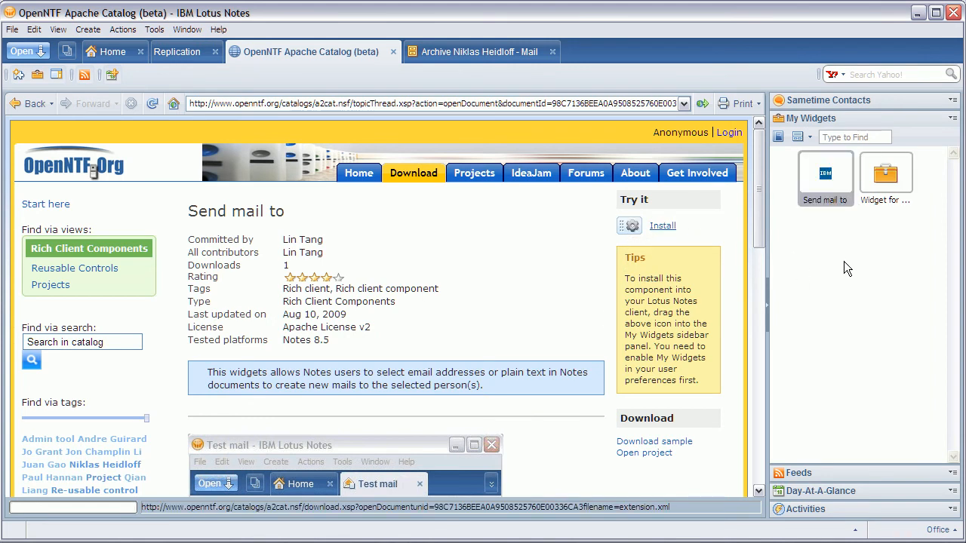
pyautogui.moveTo(825, 179)
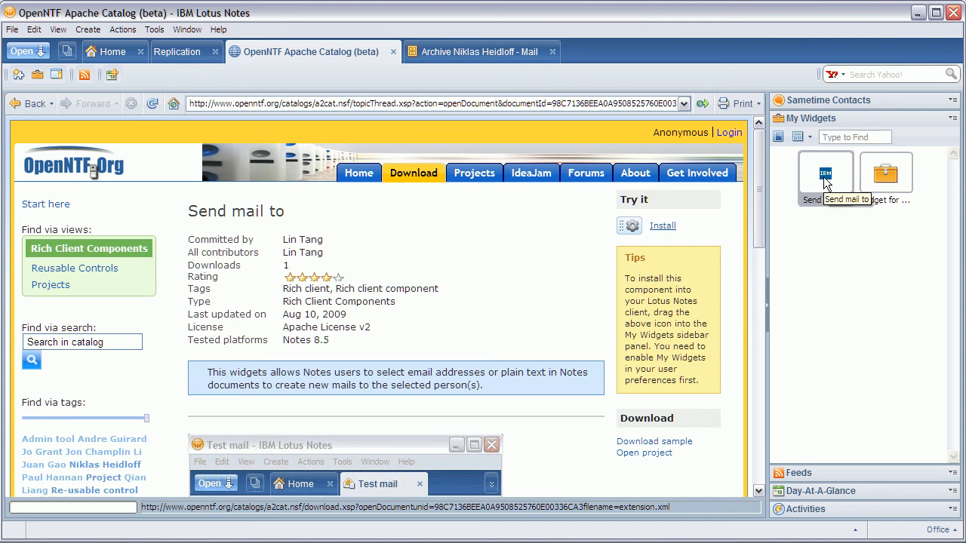
pyautogui.moveTo(833, 219)
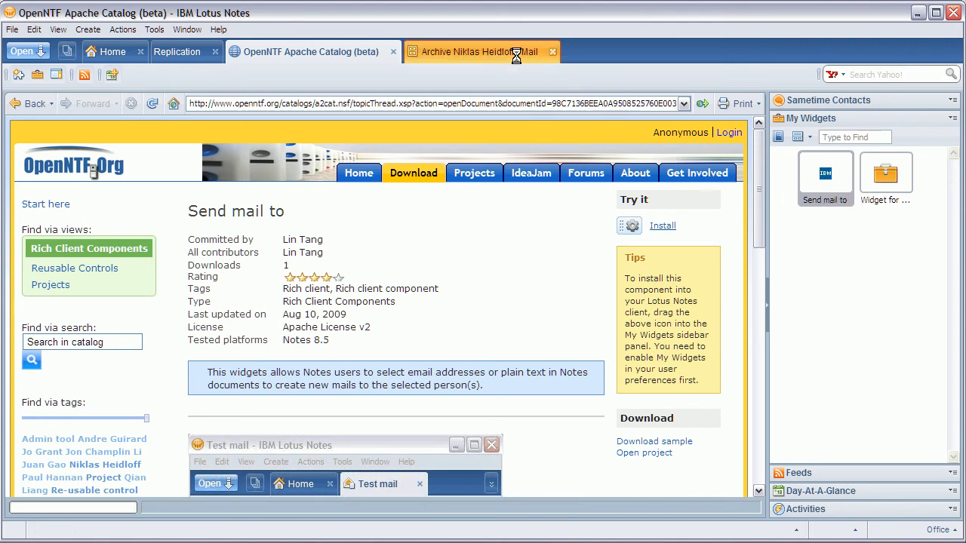
# From the Test mail message in the inbox, create a new mail to the recognised email address
pyautogui.click(479, 51)
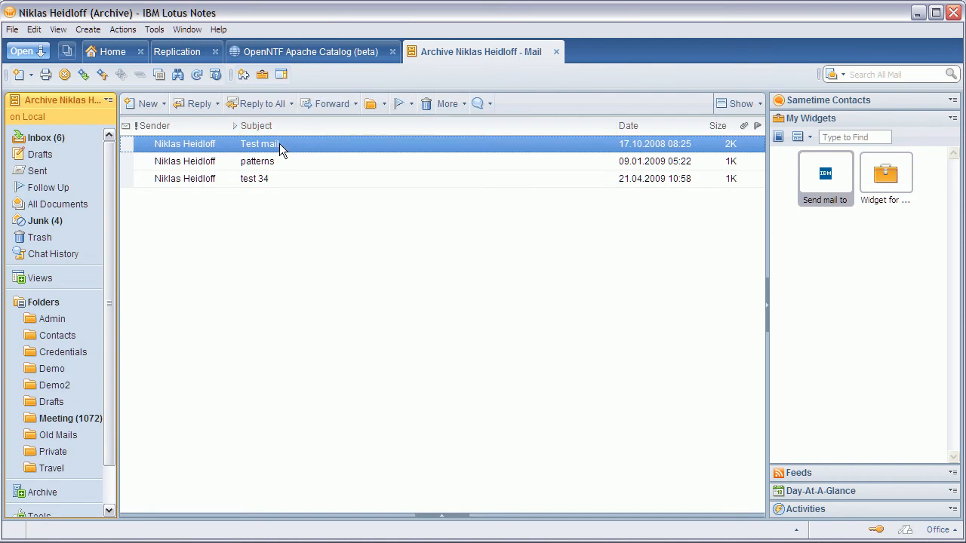
pyautogui.doubleClick(259, 143)
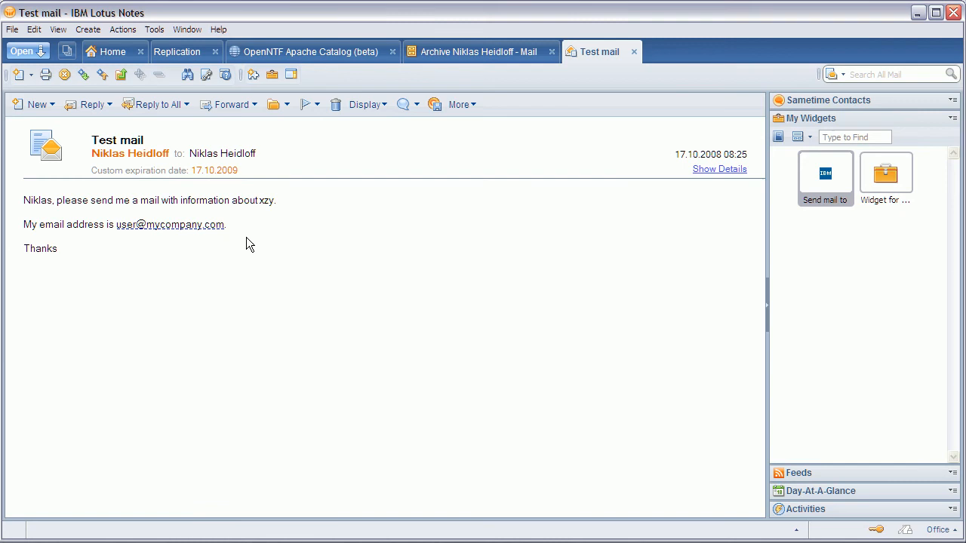
pyautogui.moveTo(211, 229)
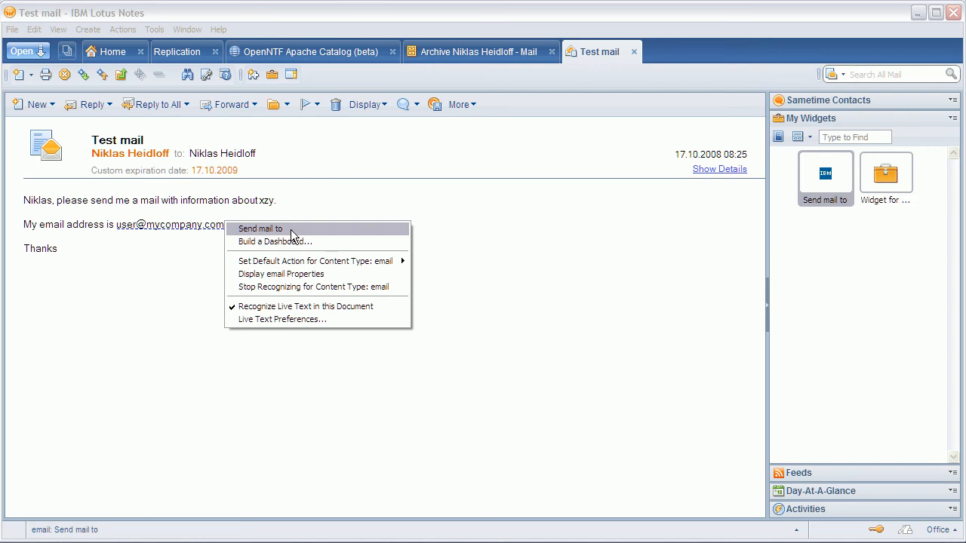
pyautogui.click(260, 229)
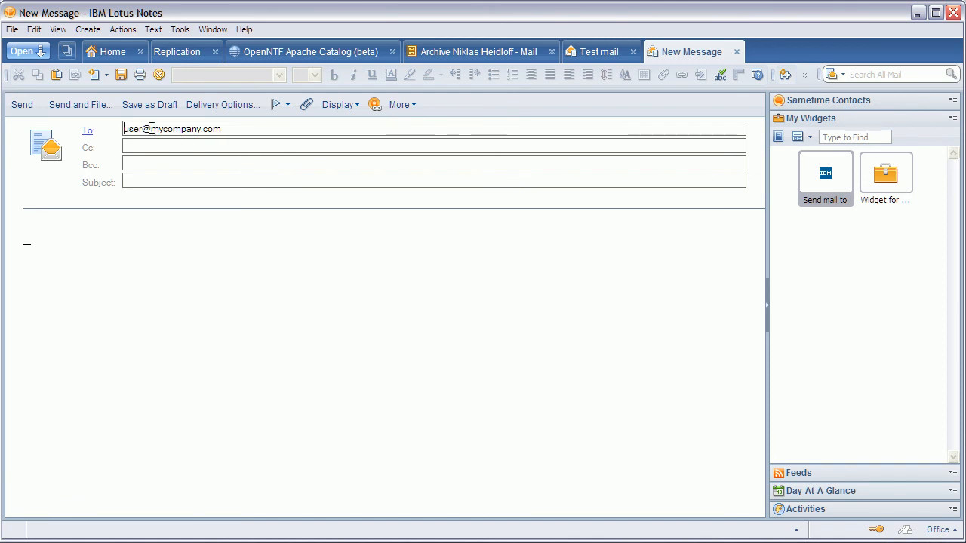
pyautogui.moveTo(358, 265)
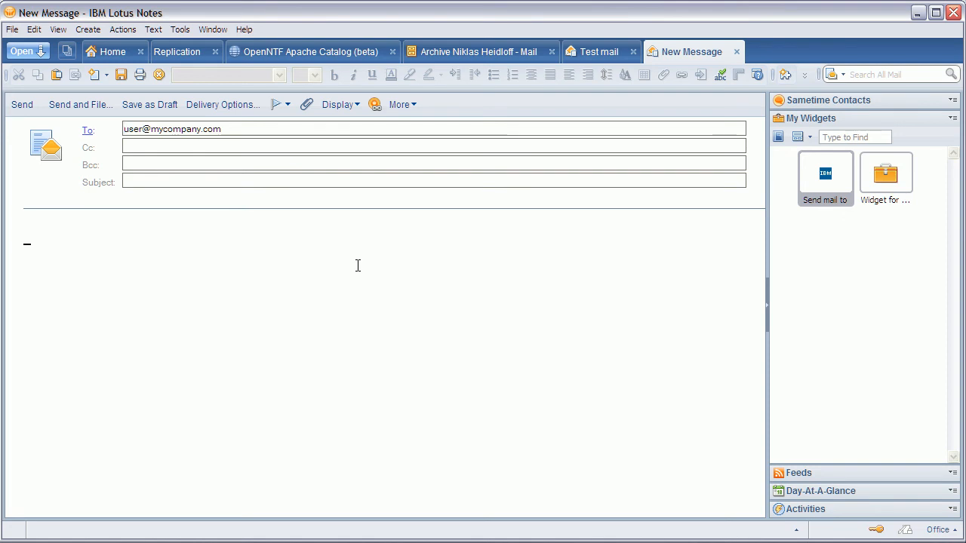
pyautogui.moveTo(362, 285)
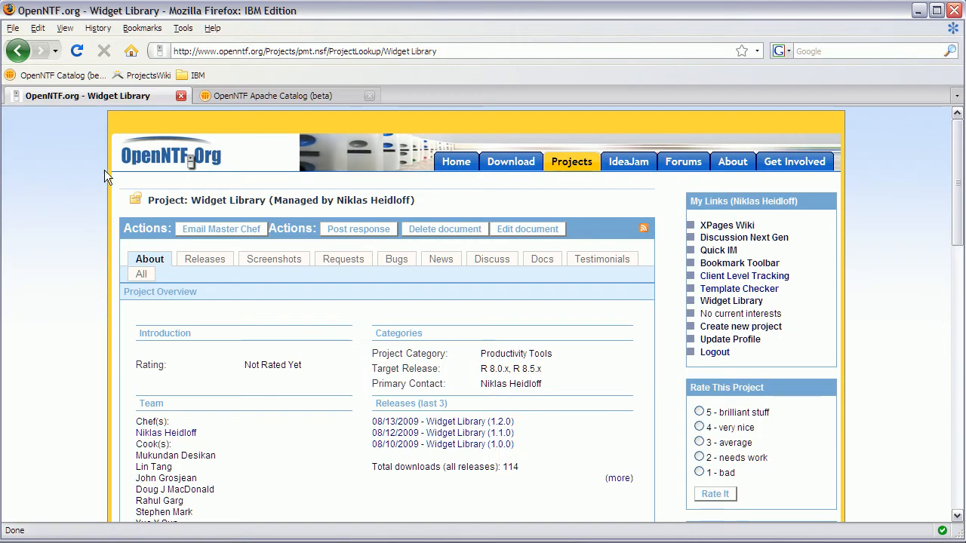
# Show the Sametime Unyte widget page with its settings example on the OpenNTF Apache Catalog (beta)
pyautogui.click(279, 95)
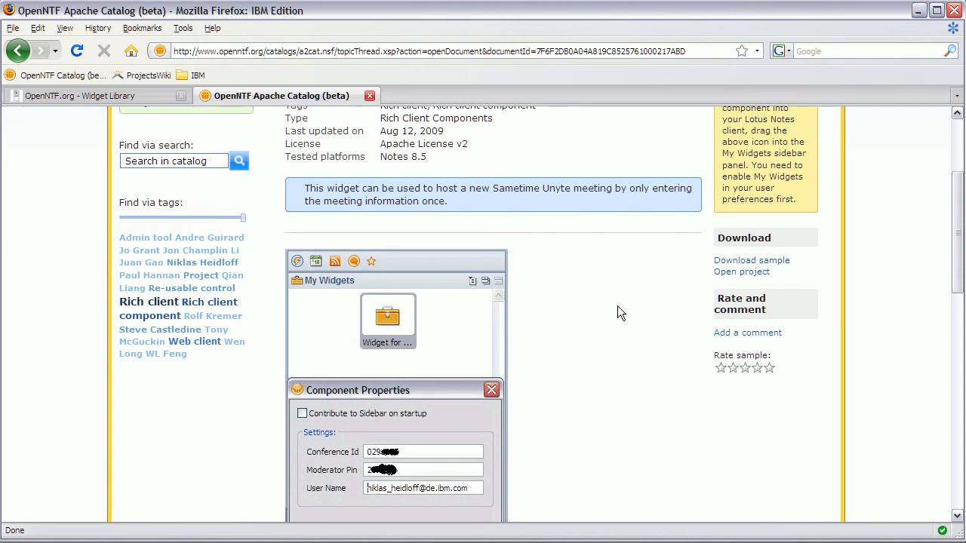
pyautogui.scroll(-3)
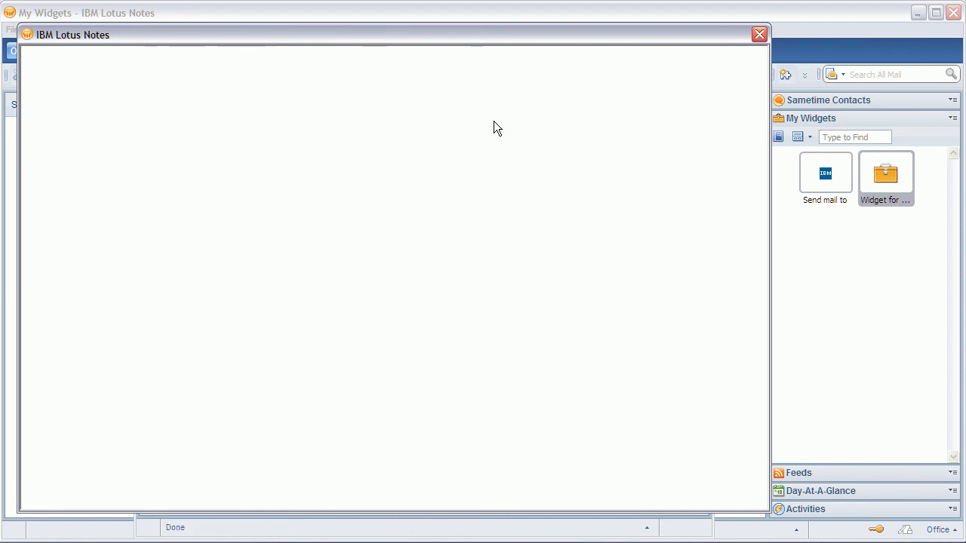
pyautogui.moveTo(595, 150)
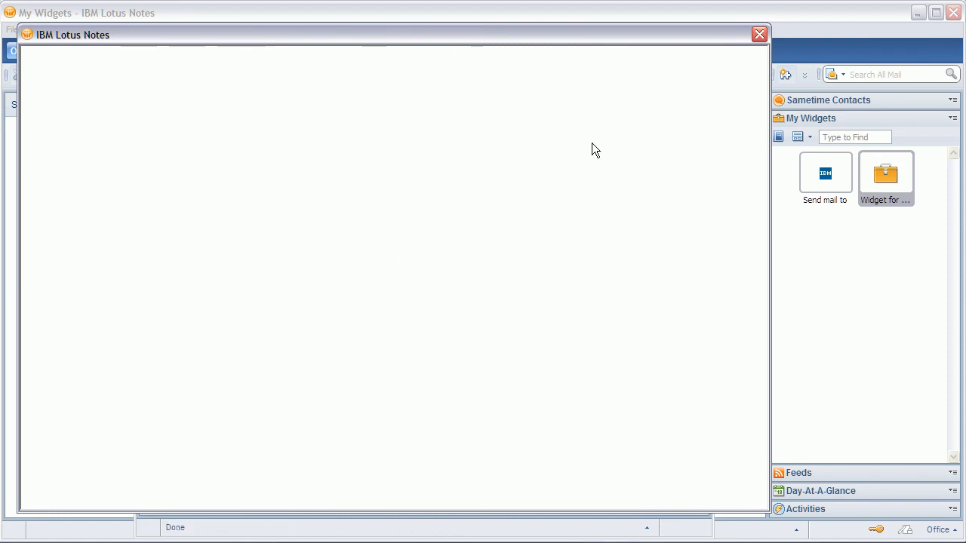